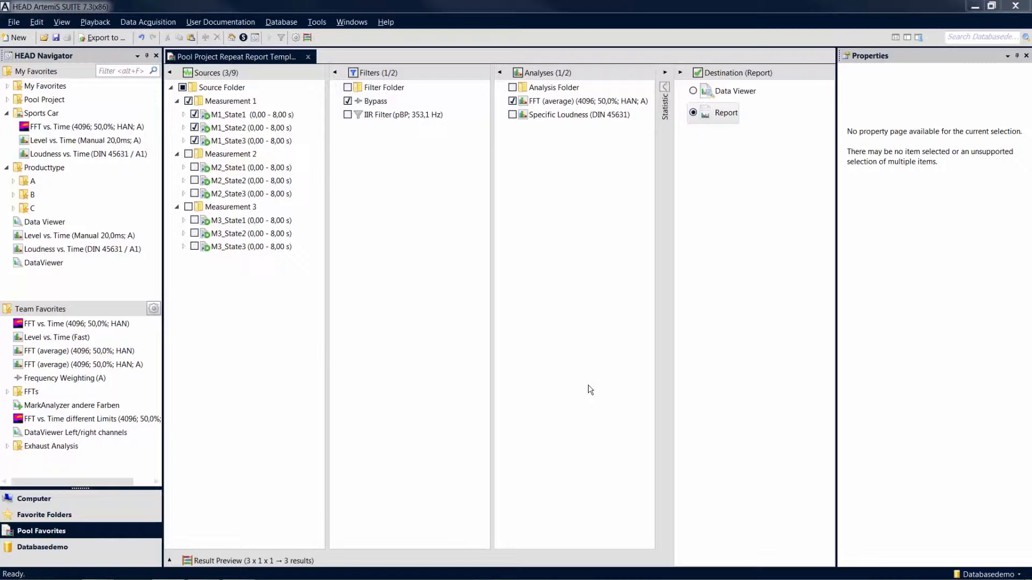
pyautogui.moveTo(734, 162)
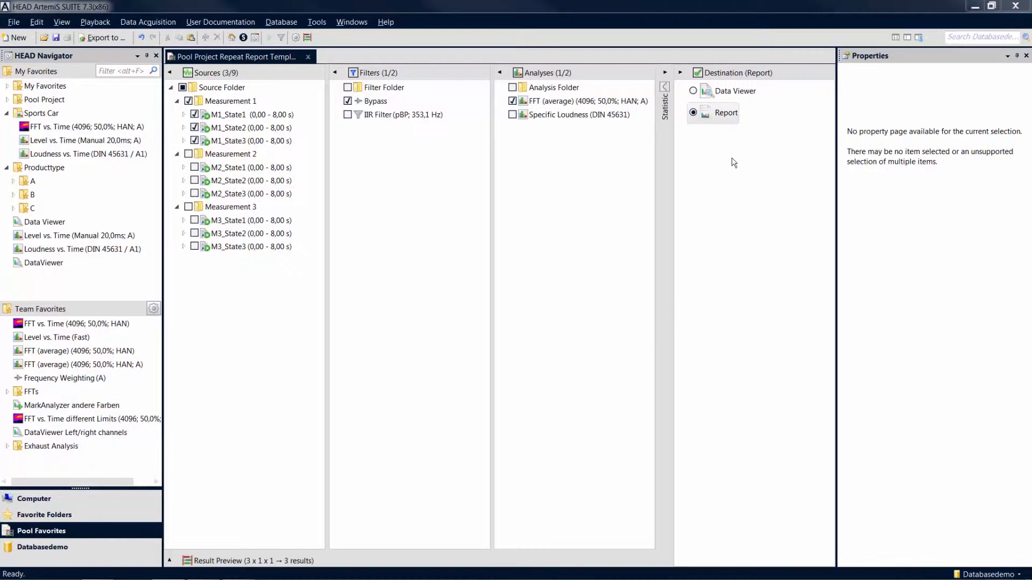
# - Point the Report destination at the existing Report_to_Batch.hrpx template file
pyautogui.click(725, 113)
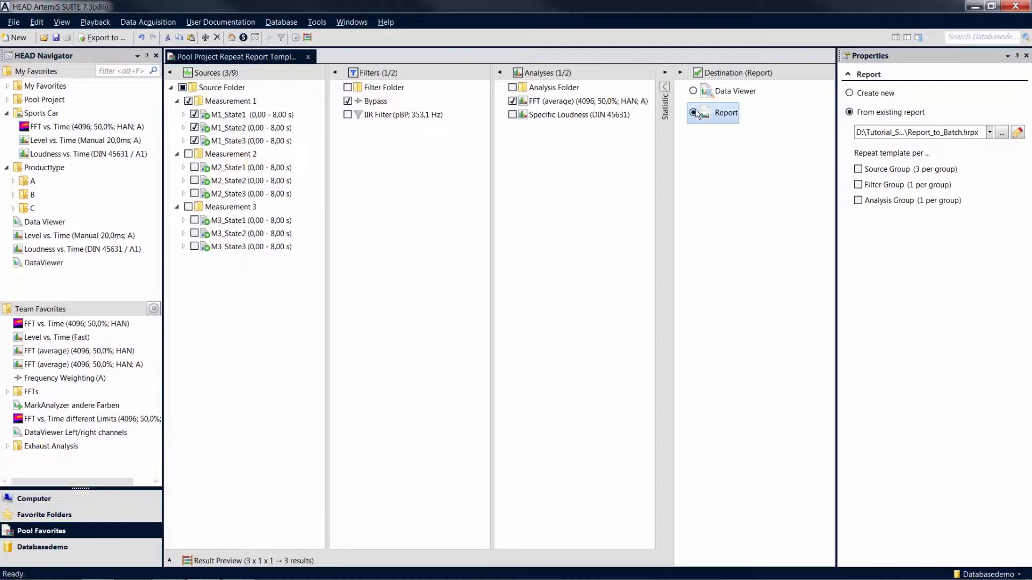
pyautogui.moveTo(902, 121)
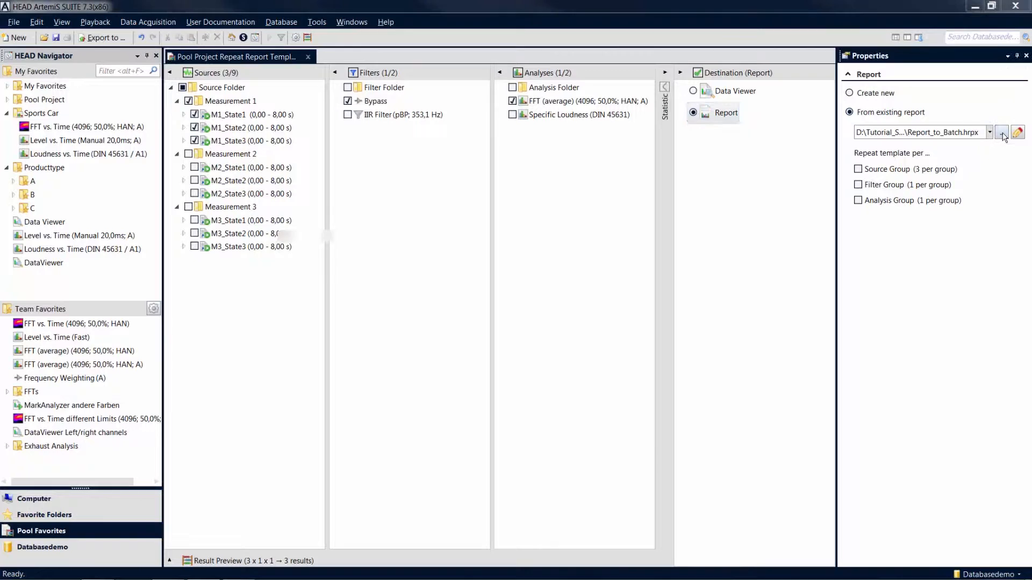
pyautogui.click(1001, 132)
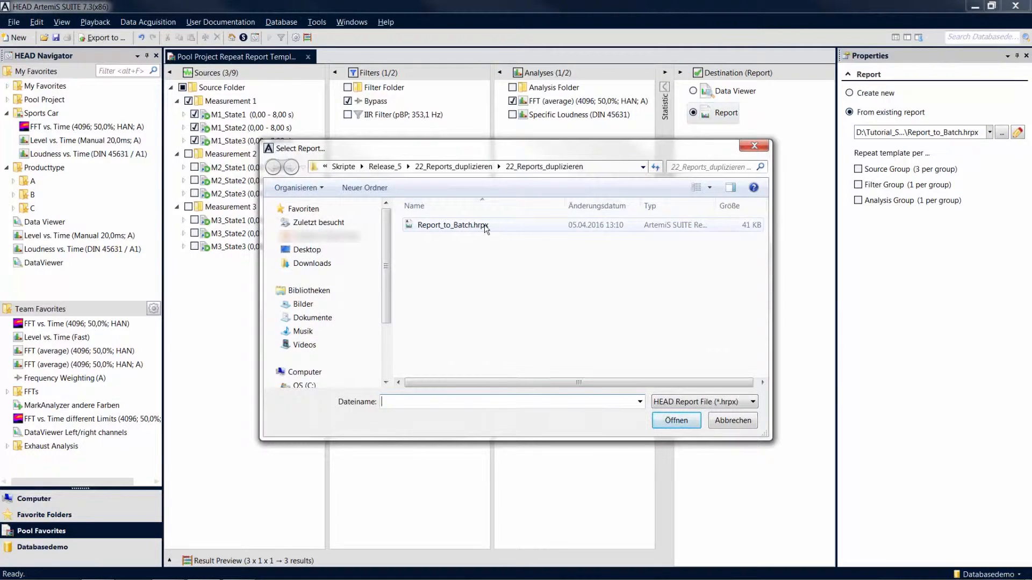
pyautogui.click(452, 225)
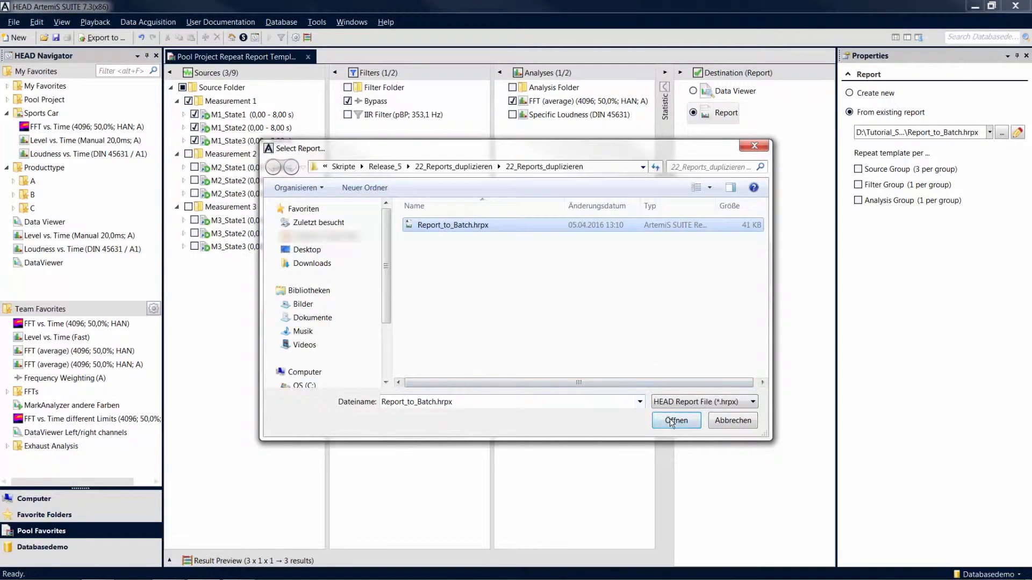
pyautogui.click(675, 421)
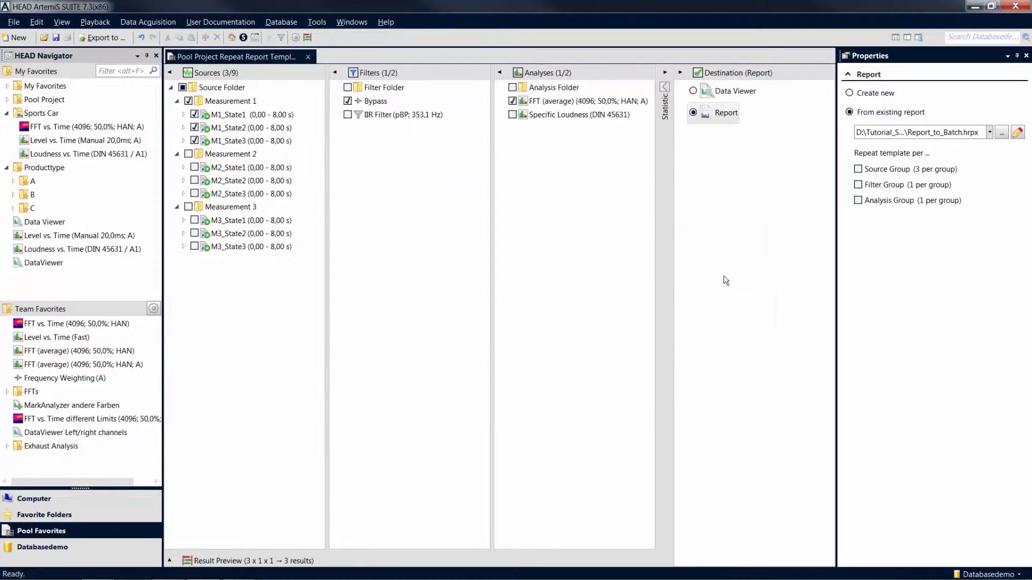
# - View the template's FFT (average) chart of the M1 states, then begin closing its tab
pyautogui.click(725, 113)
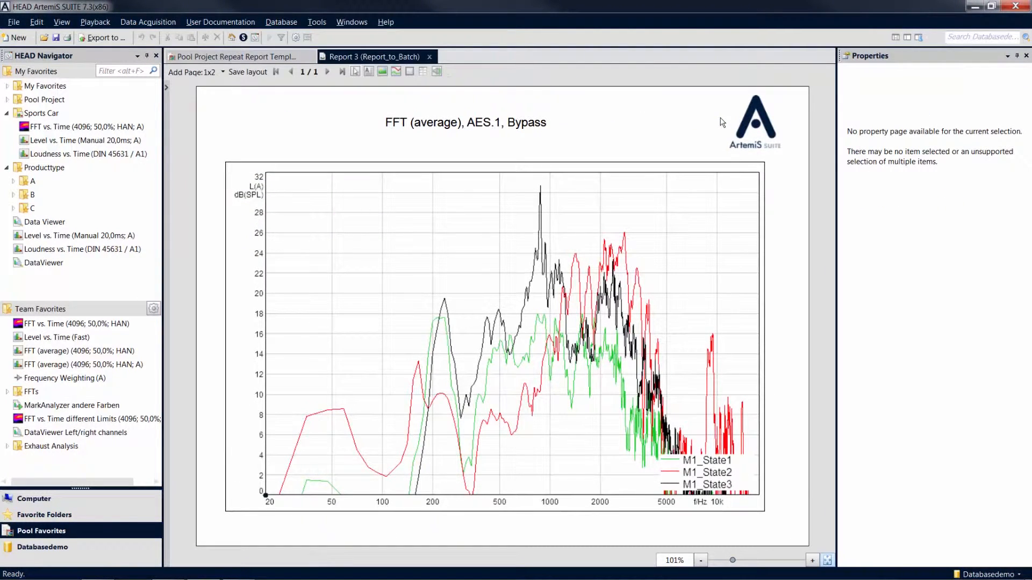
pyautogui.moveTo(684, 127)
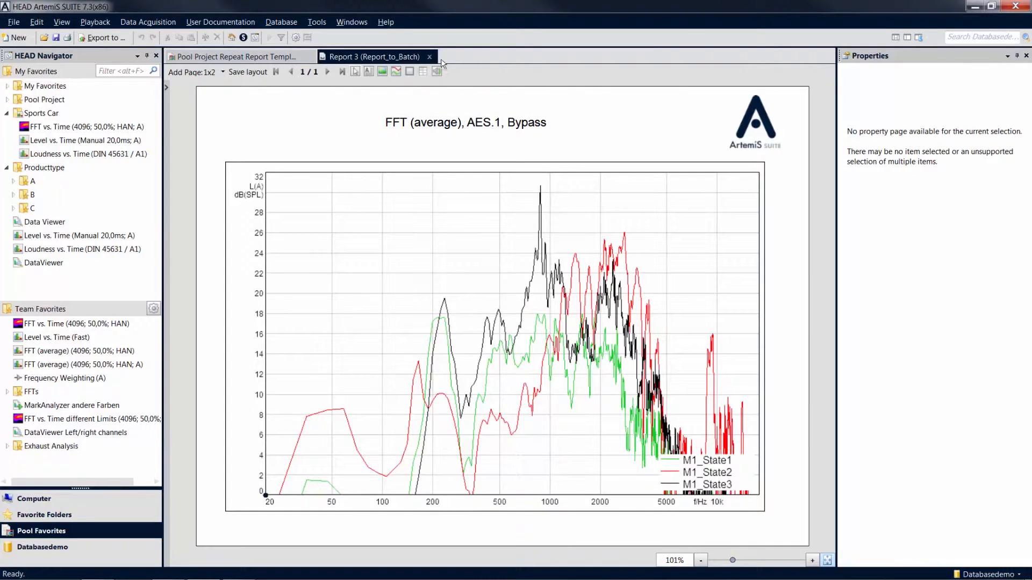
pyautogui.click(429, 57)
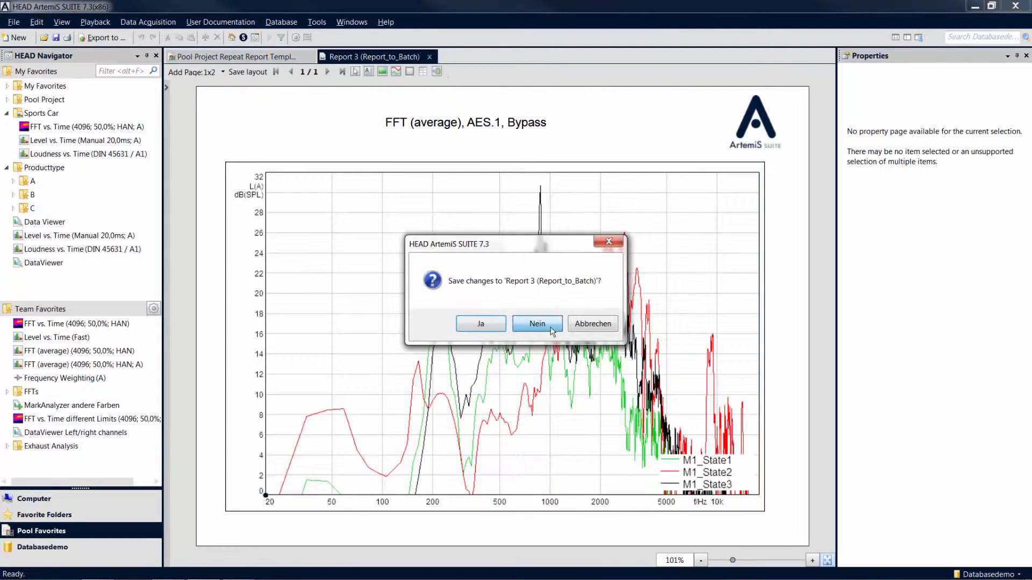
# - Discard the template changes (Nein) and tick Source Group under Repeat template per
pyautogui.click(537, 324)
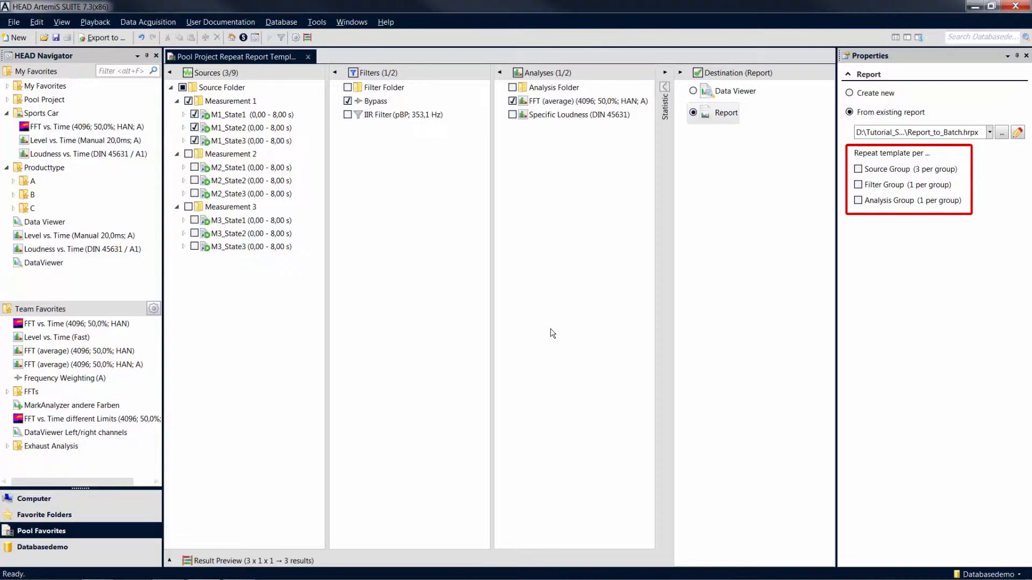
pyautogui.moveTo(726, 195)
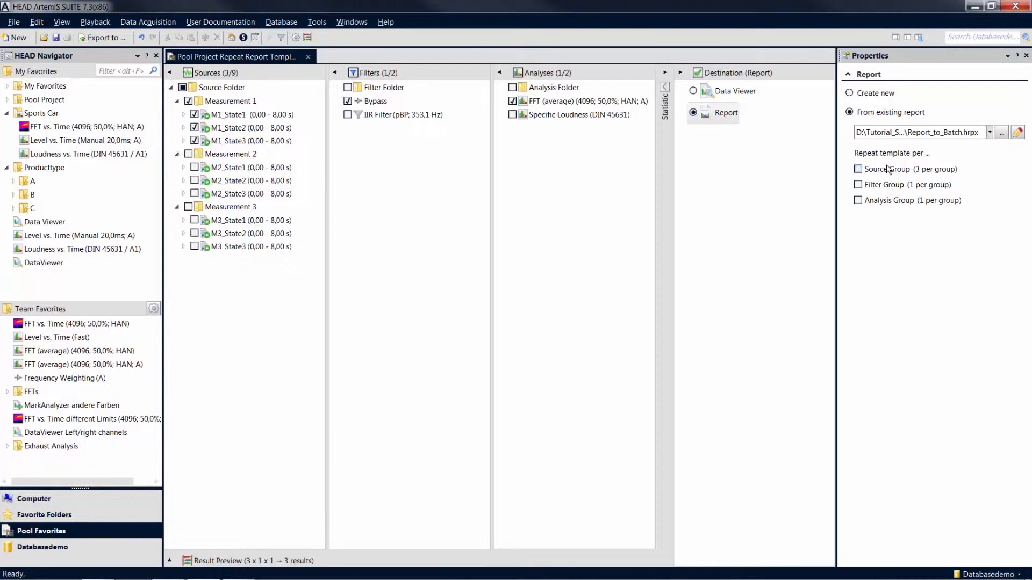
pyautogui.moveTo(863, 169)
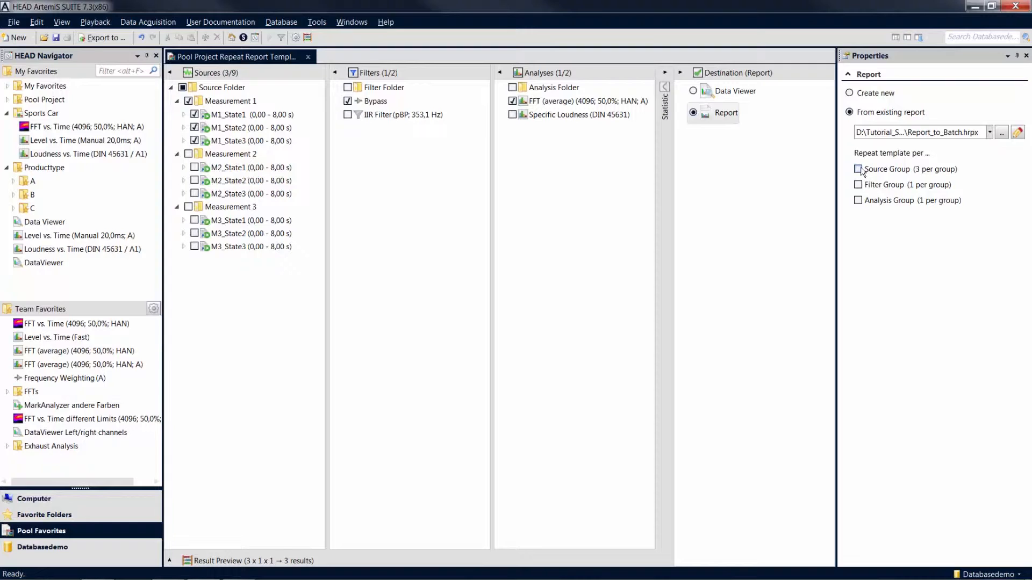
pyautogui.click(858, 168)
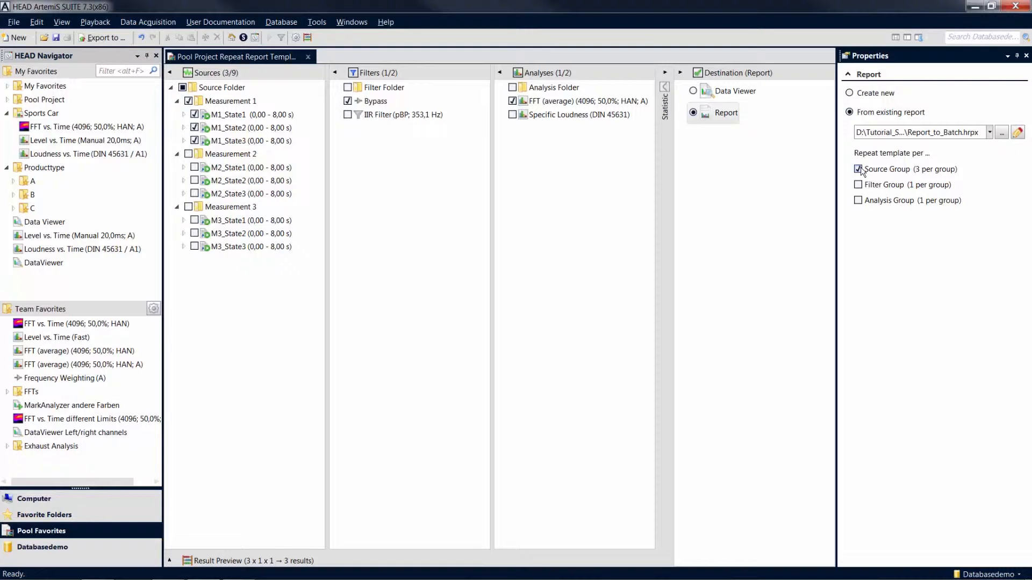
pyautogui.moveTo(902, 183)
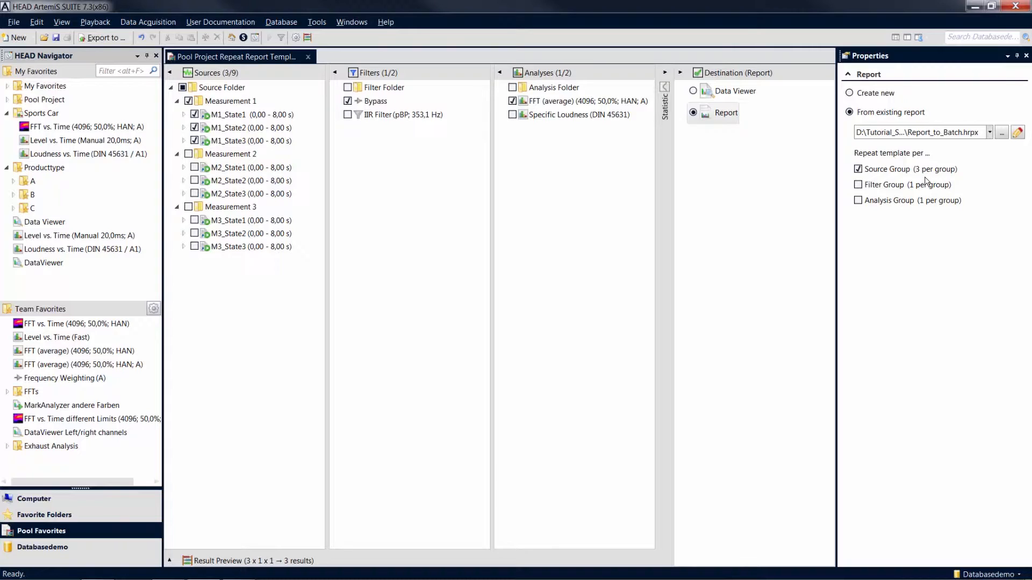
pyautogui.moveTo(292, 181)
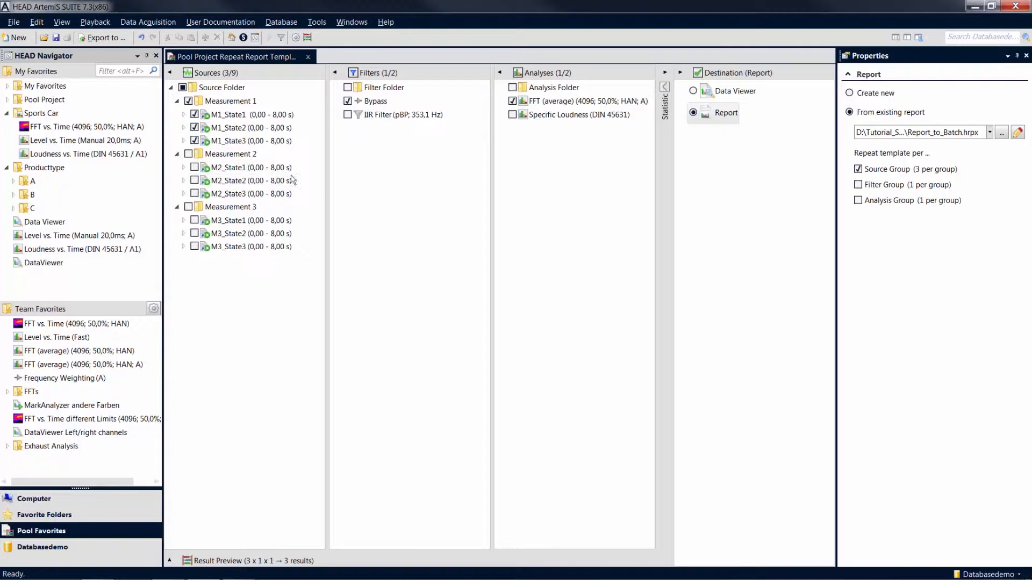
# - Include all states of Measurement 2 and 3 and run the report, giving 3 pages
pyautogui.click(189, 154)
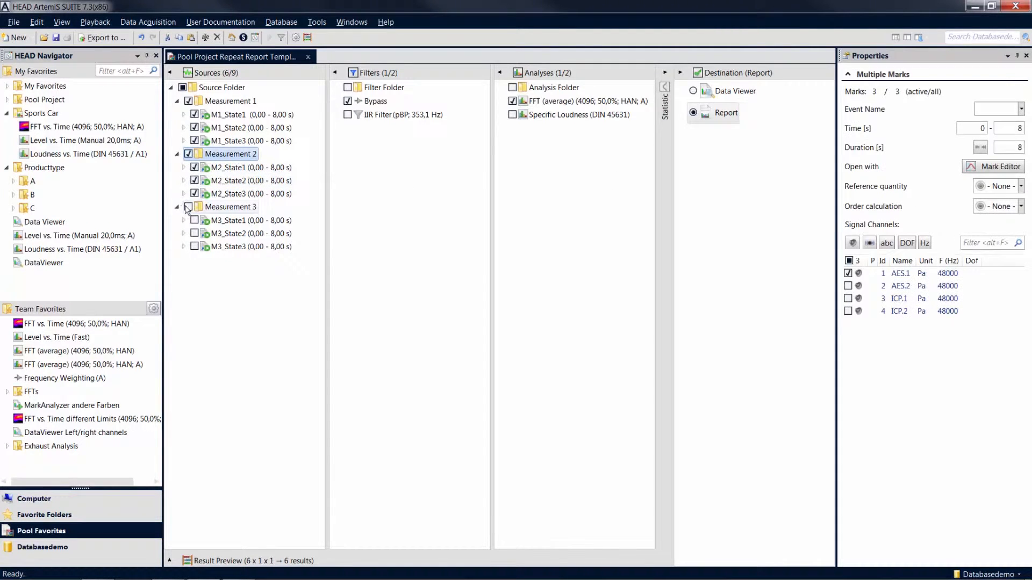
pyautogui.click(187, 207)
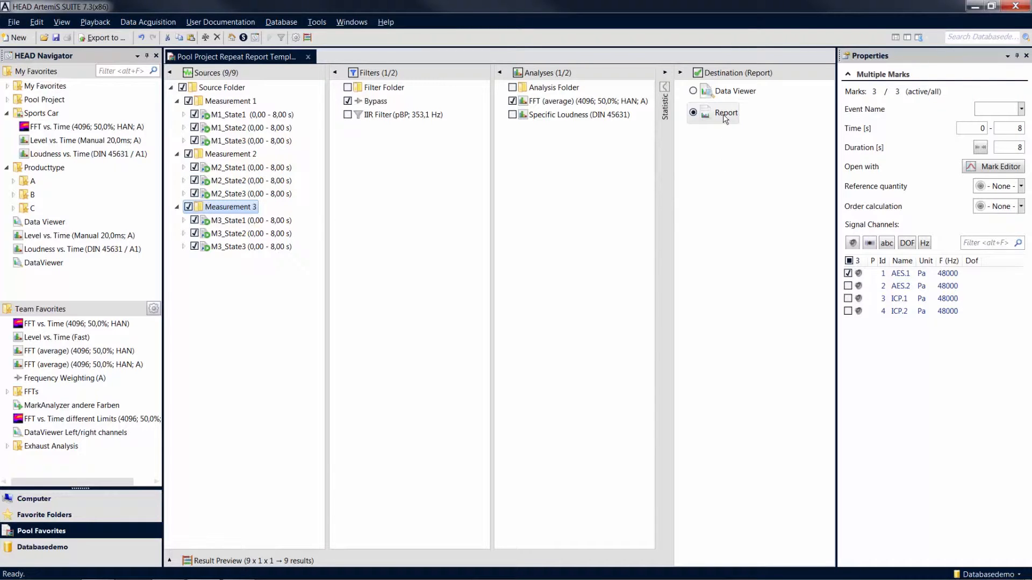
pyautogui.click(693, 113)
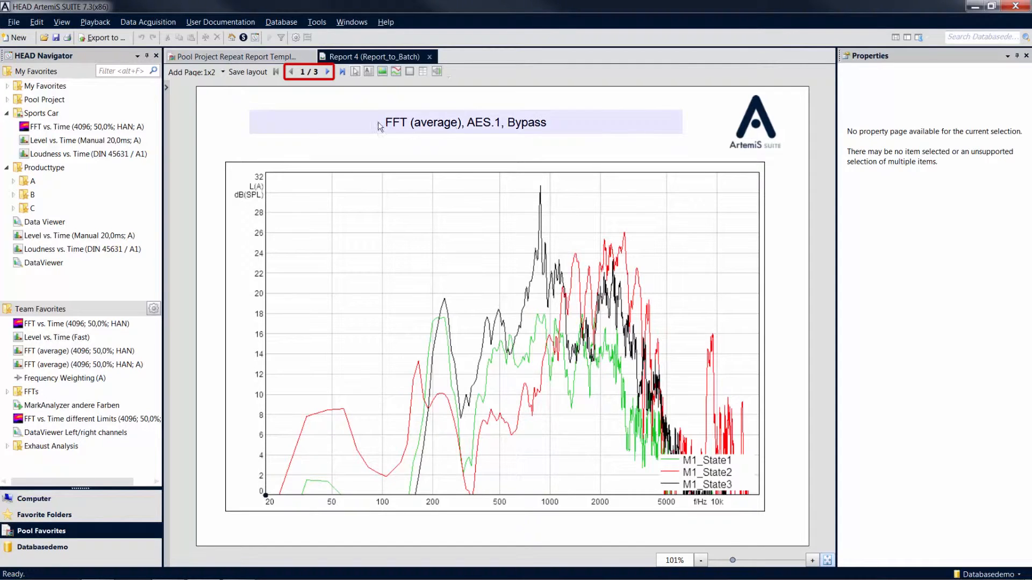
# - Page forward to the Measurement 2 and Measurement 3 averaged FFT pages
pyautogui.click(327, 71)
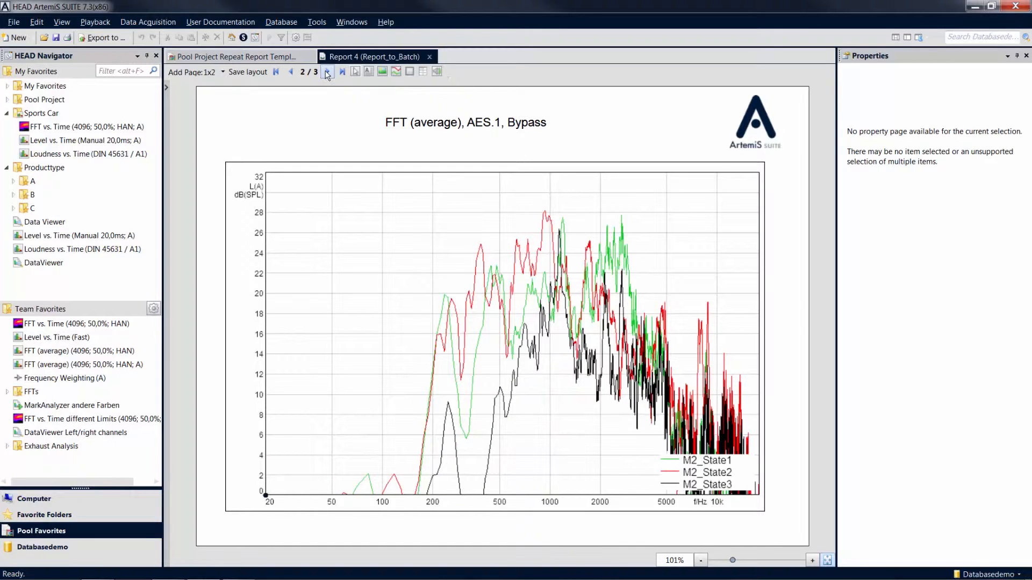
pyautogui.click(327, 72)
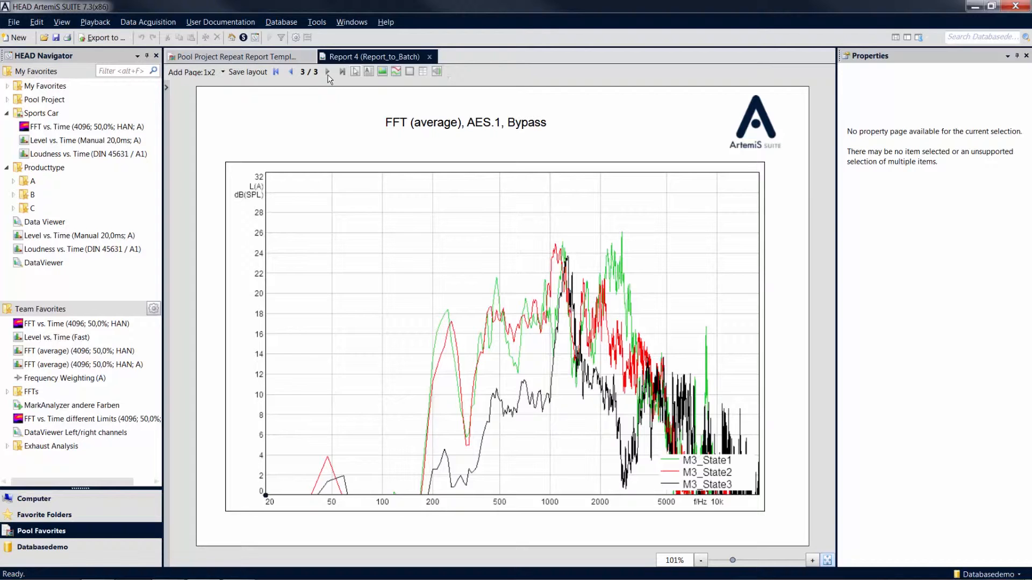
pyautogui.moveTo(338, 76)
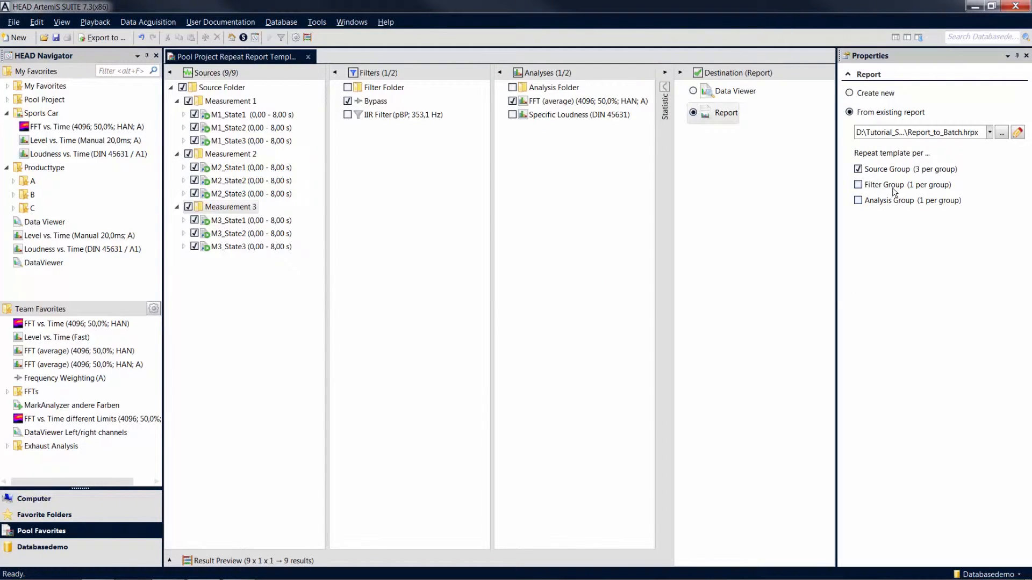
# - Also repeat per Filter Group and Analysis Group, and include IIR Filter and Specific Loudness
pyautogui.click(857, 184)
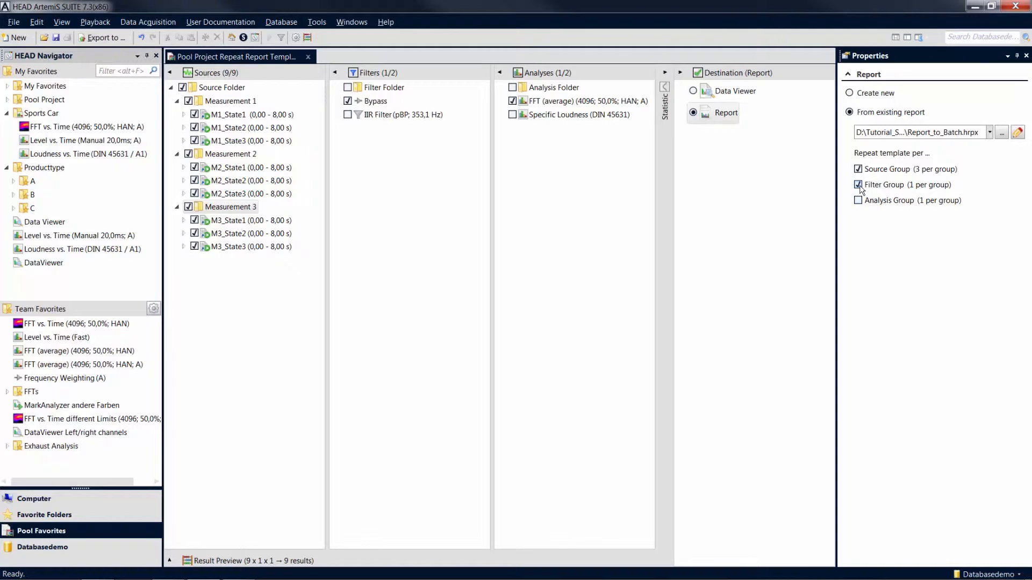
pyautogui.click(858, 200)
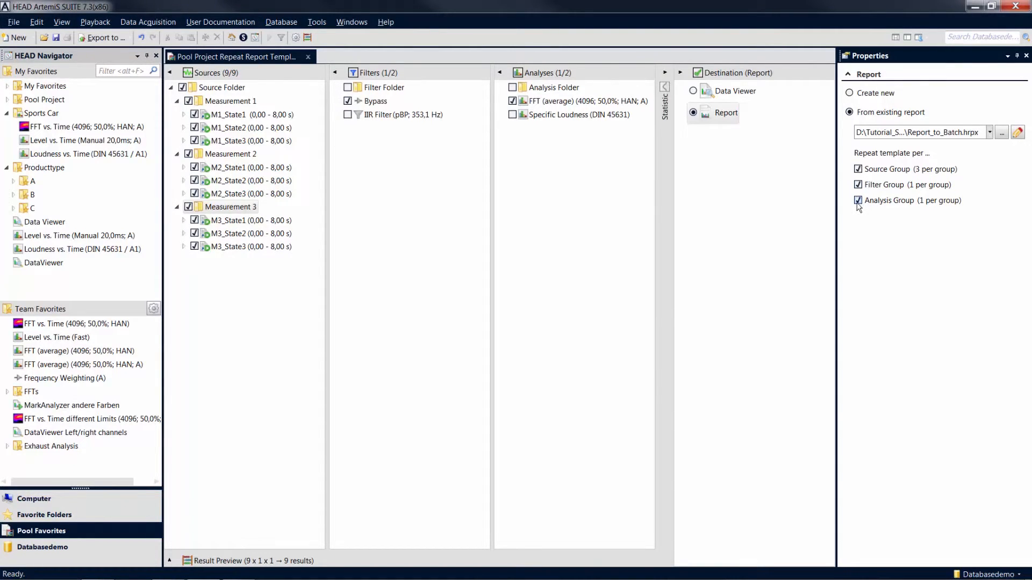
pyautogui.click(402, 115)
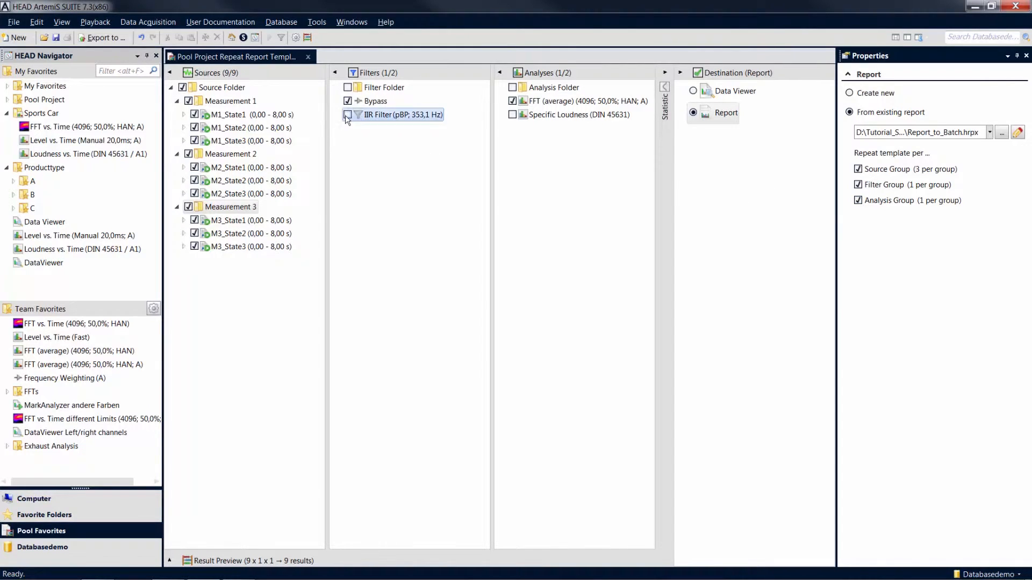
pyautogui.click(513, 115)
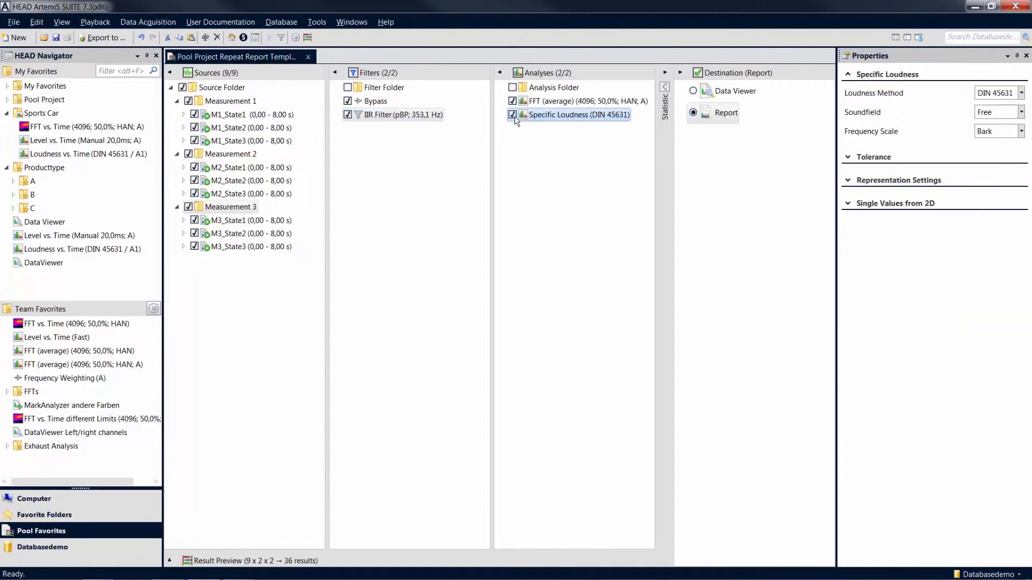
# - Run the pool project to the Report destination, producing the 12-page Report 5
pyautogui.click(726, 113)
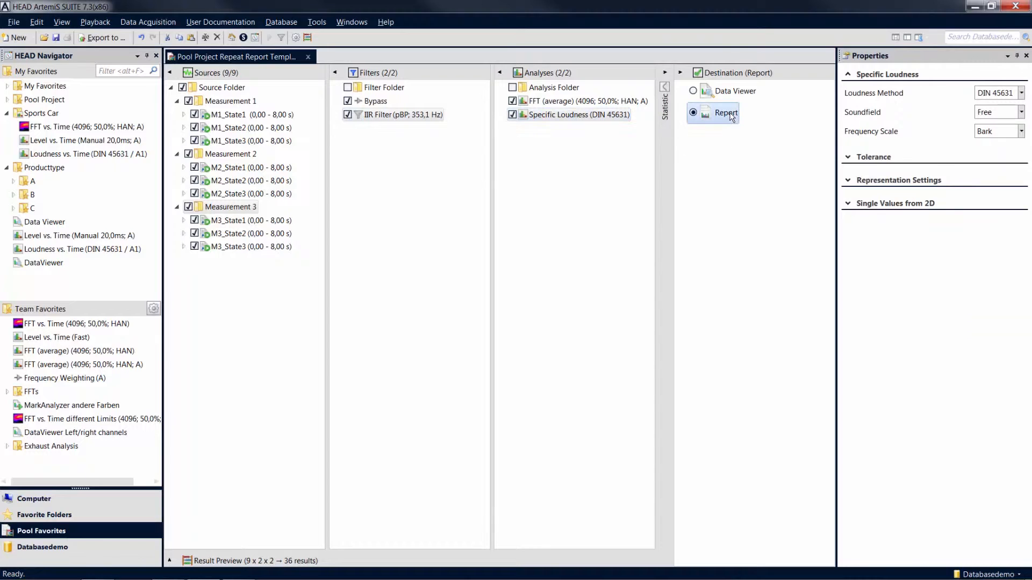
pyautogui.click(724, 111)
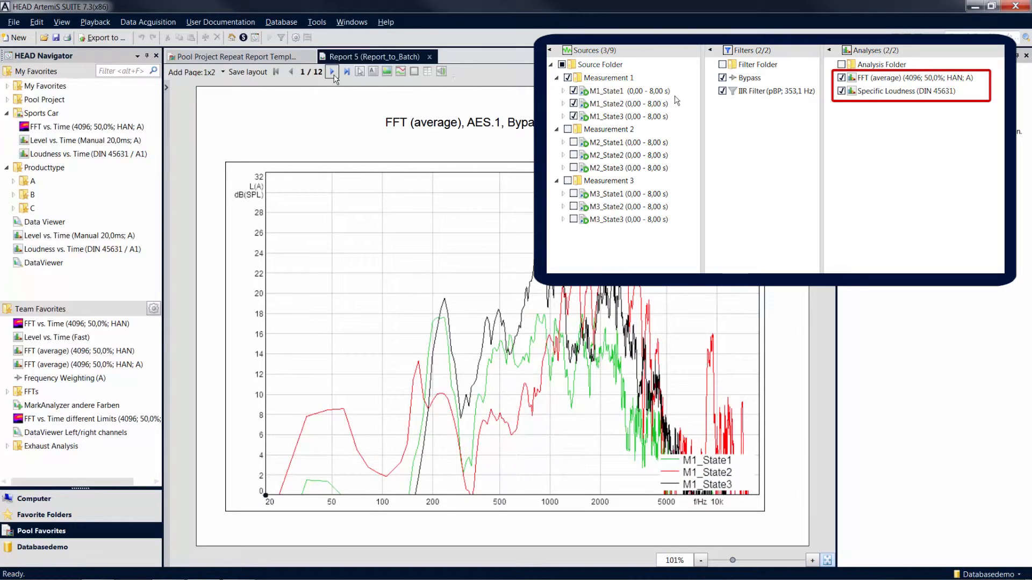
# - Page through Specific Loudness, IIR-filtered FFT and loudness pages up to page 5, M2's FFT
pyautogui.click(332, 71)
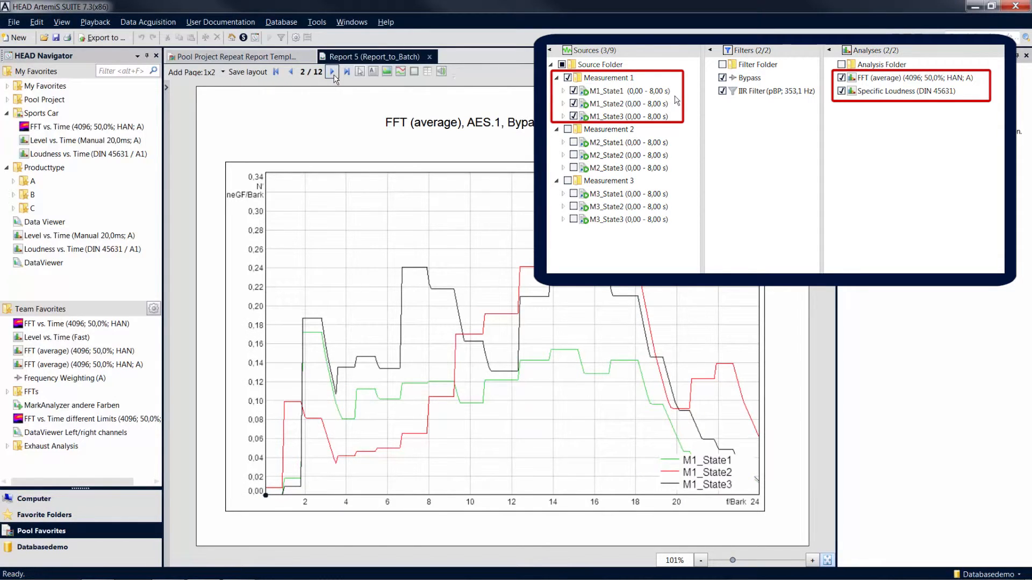
pyautogui.click(722, 78)
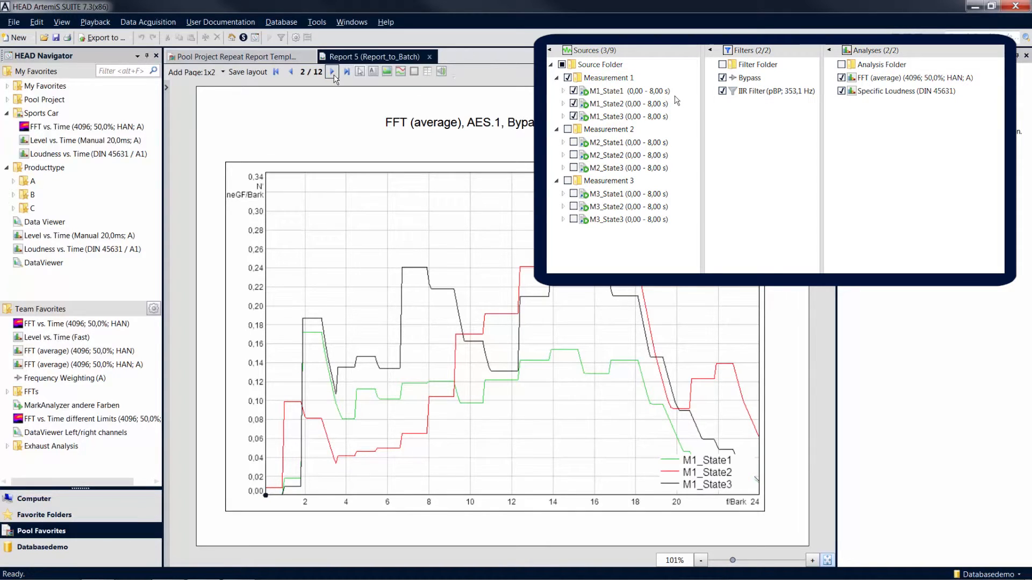
pyautogui.click(332, 72)
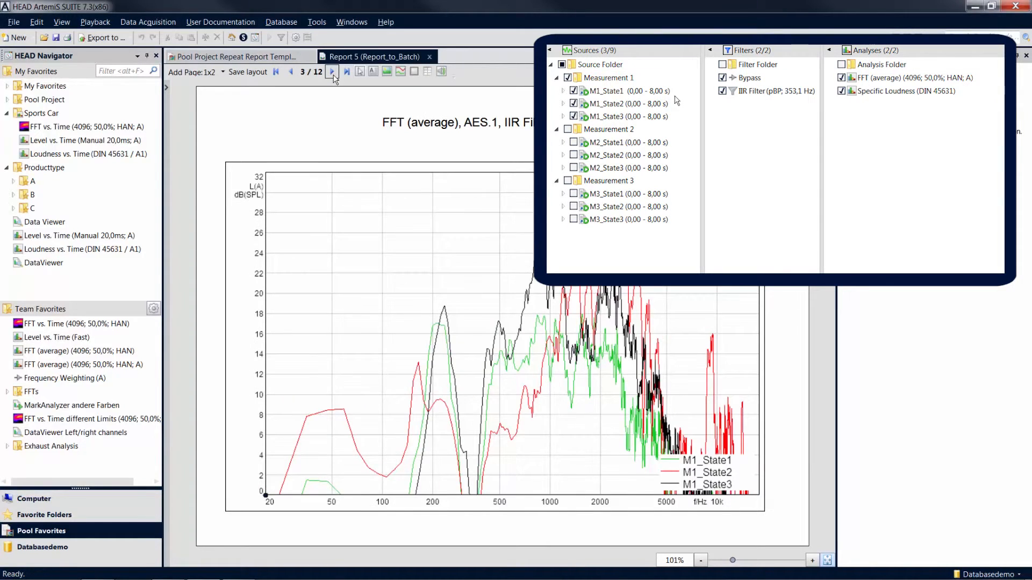
pyautogui.click(332, 71)
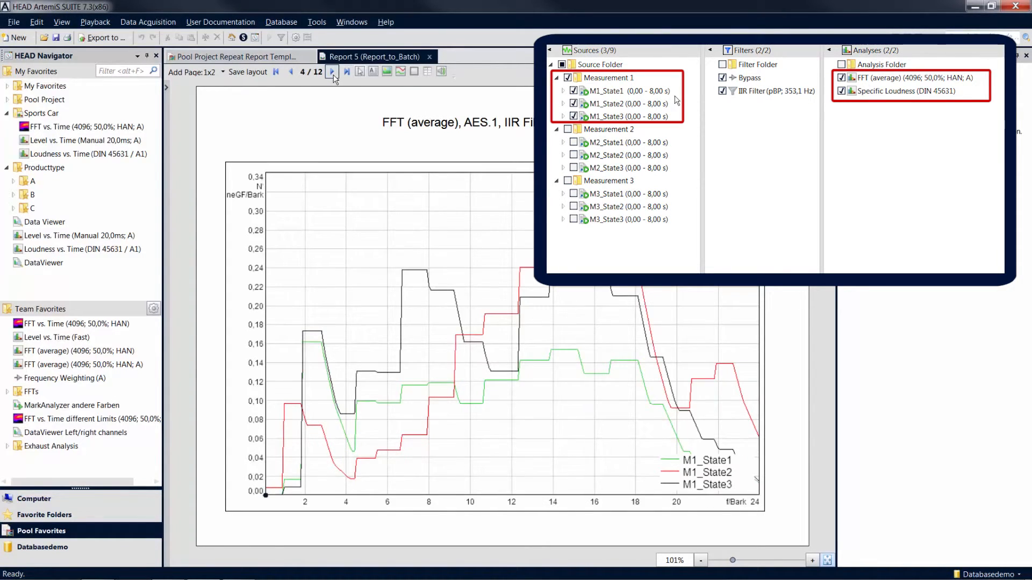
pyautogui.click(772, 90)
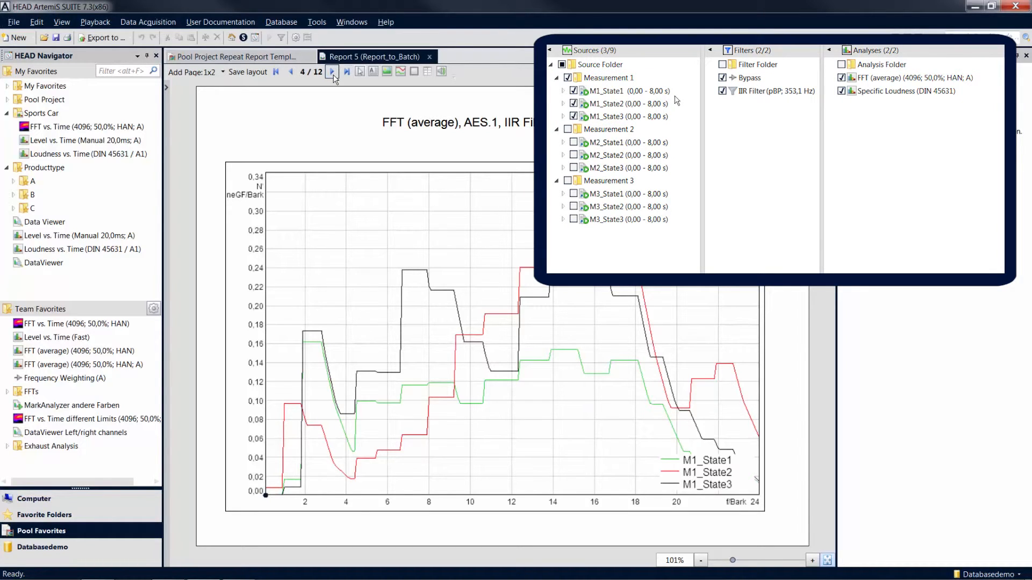
pyautogui.click(608, 127)
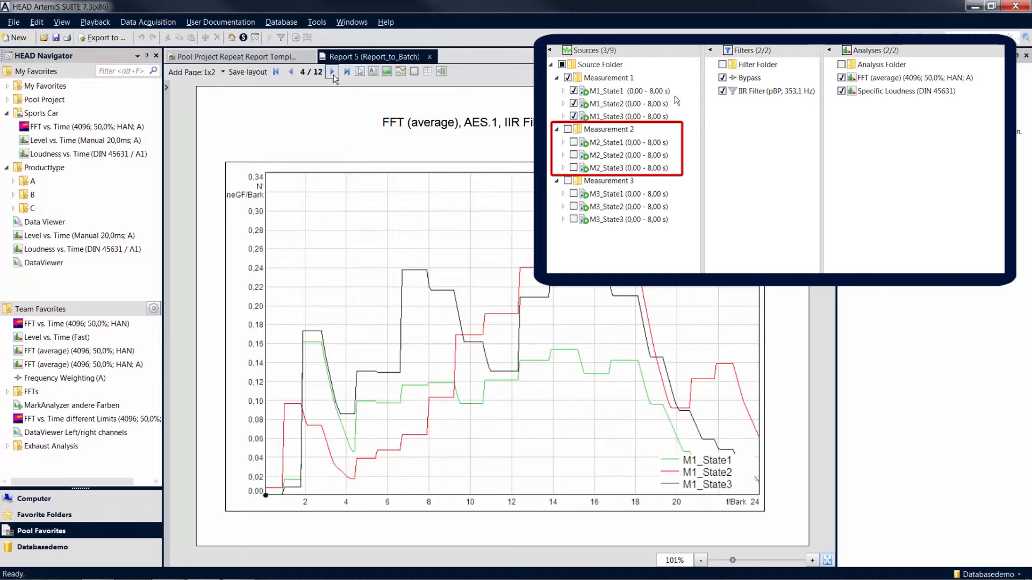
pyautogui.click(332, 71)
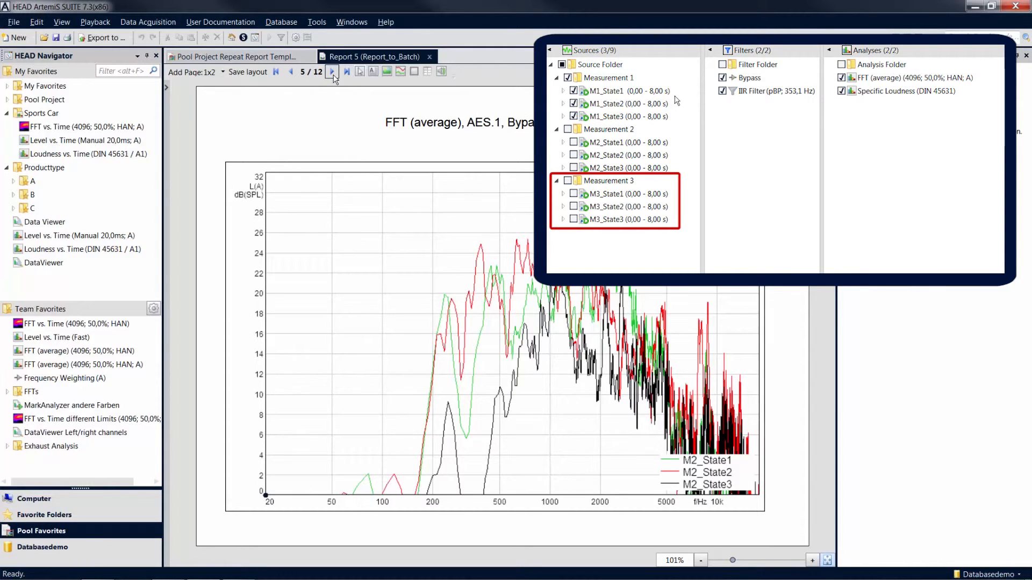